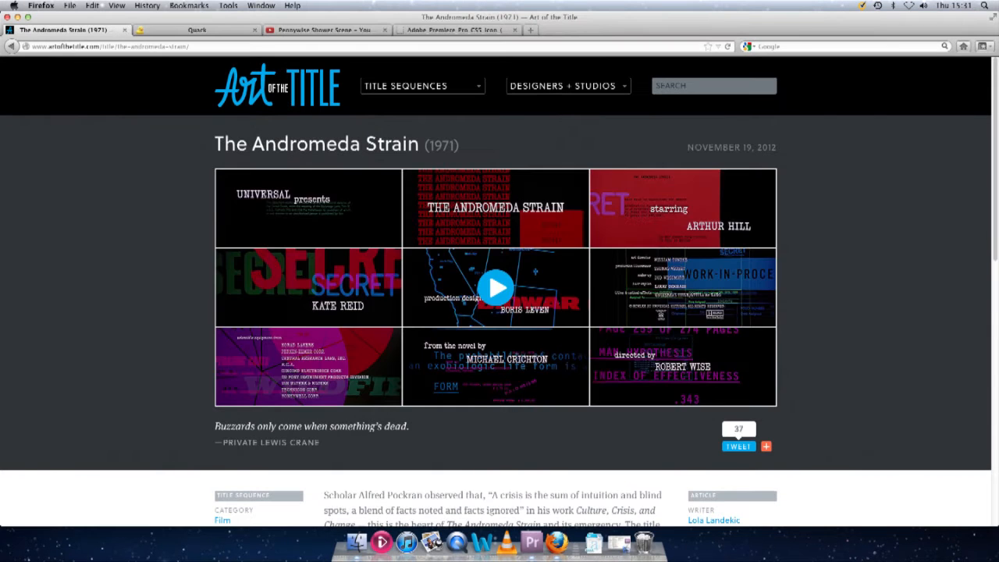
- Navigate from The Andromeda Strain page to the Splice (2009) title sequence and view its video
click(496, 287)
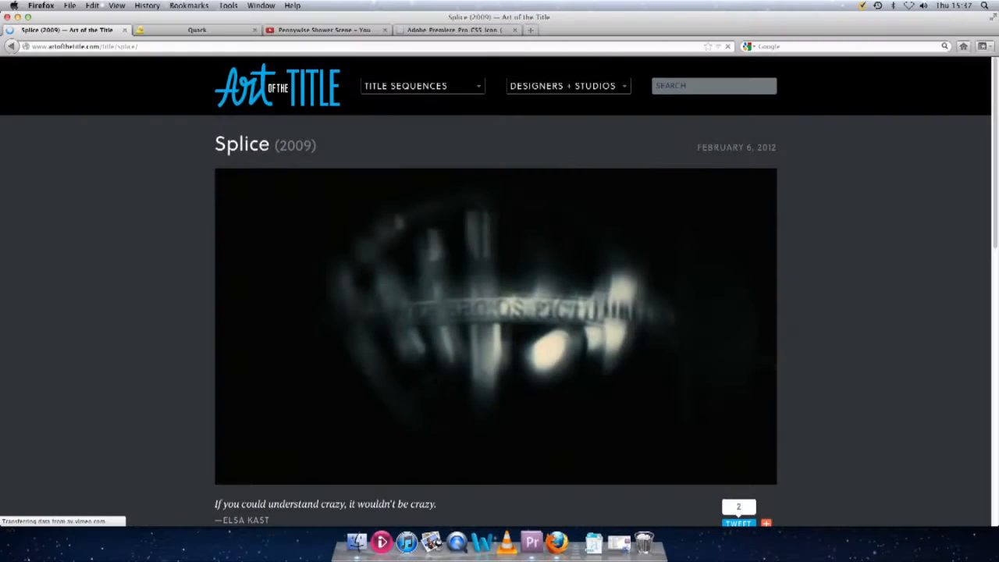
scroll(down, 3)
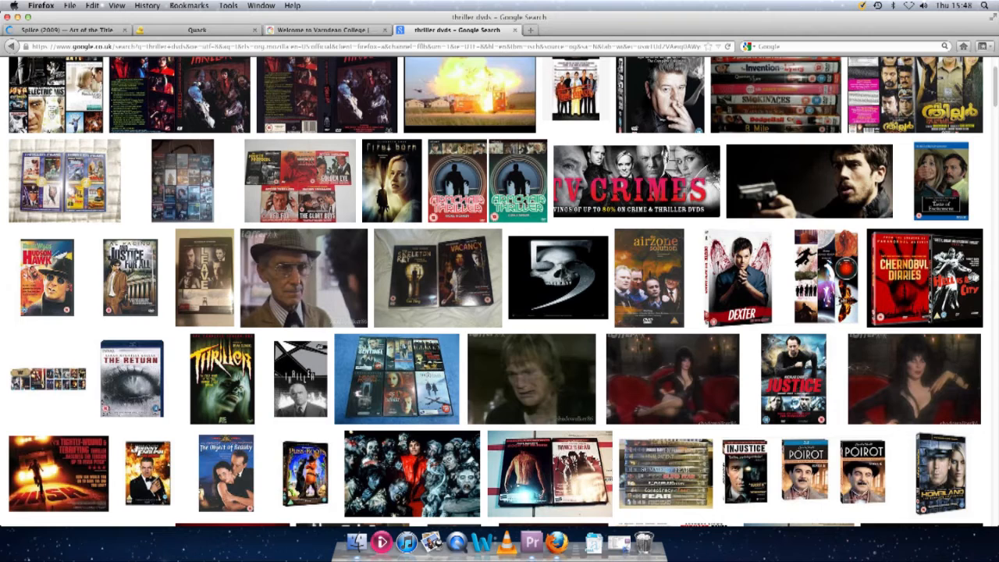
scroll(down, 3)
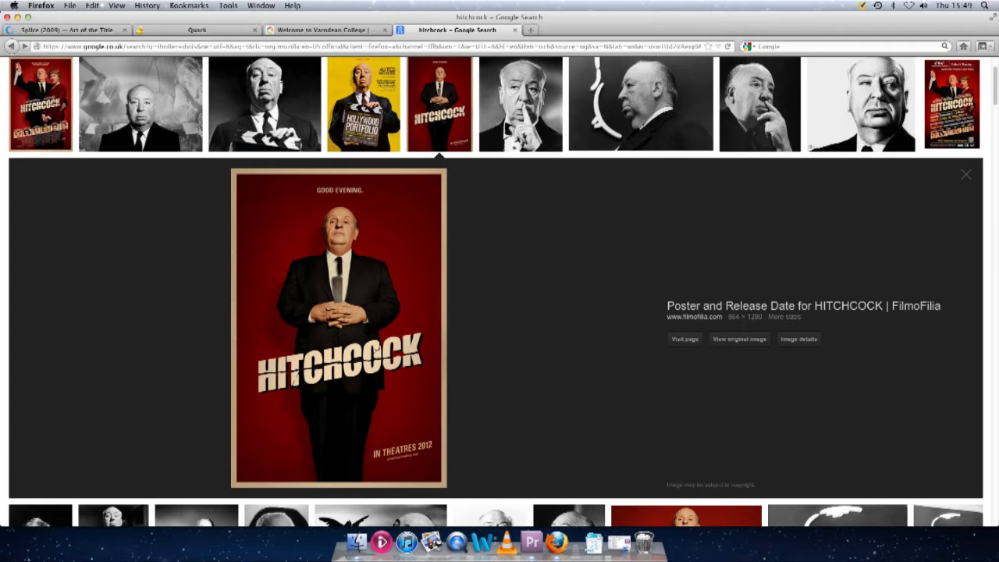
click(524, 109)
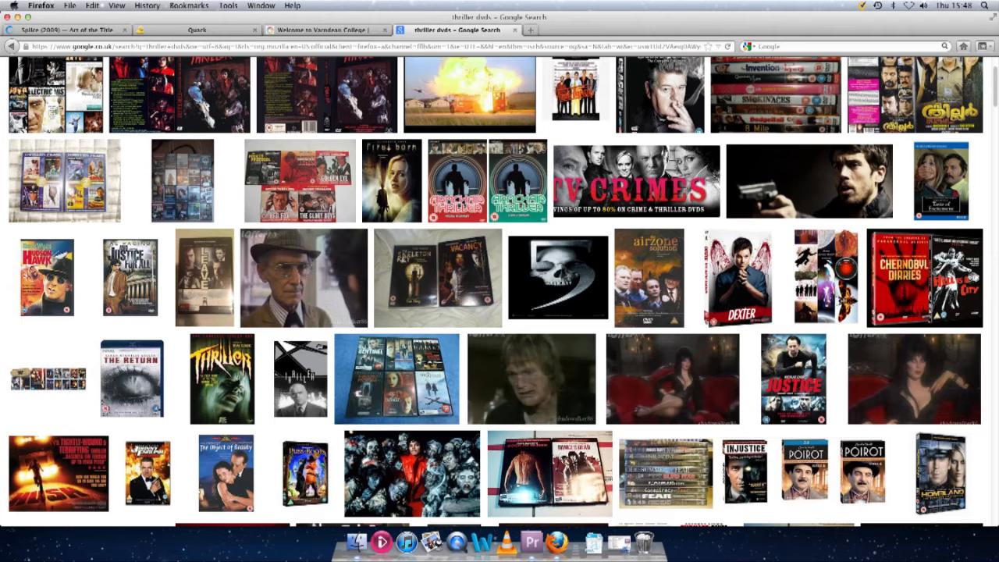
- From the Quack portal, enter a student media blog and read its Preliminary Exercise Evaluation post
click(197, 30)
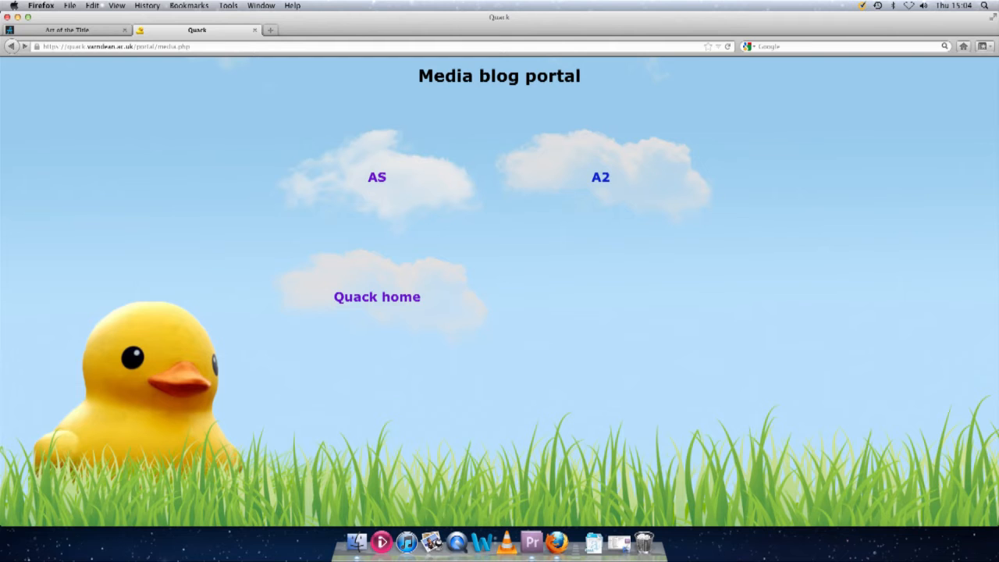
click(376, 176)
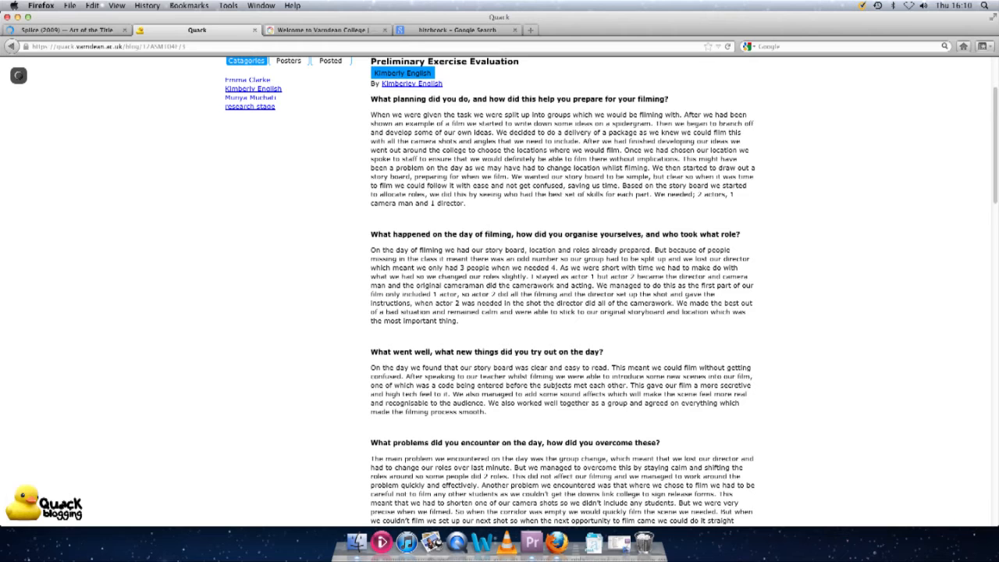
click(249, 209)
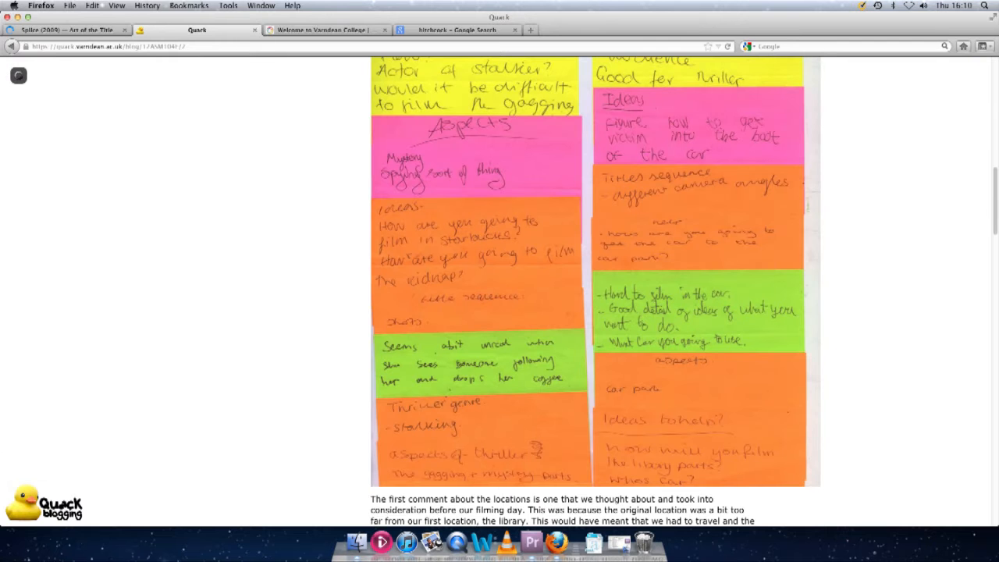
scroll(down, 3)
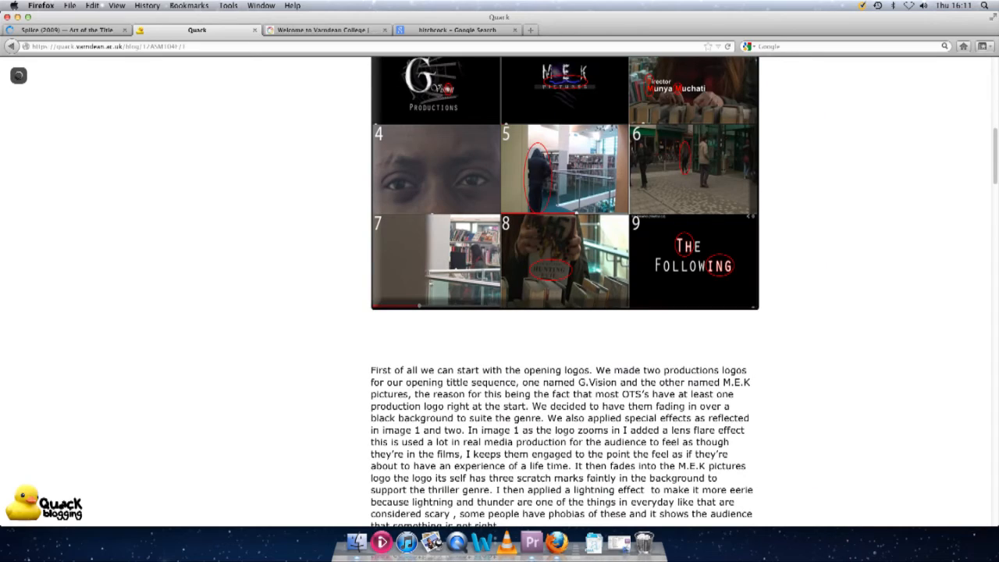